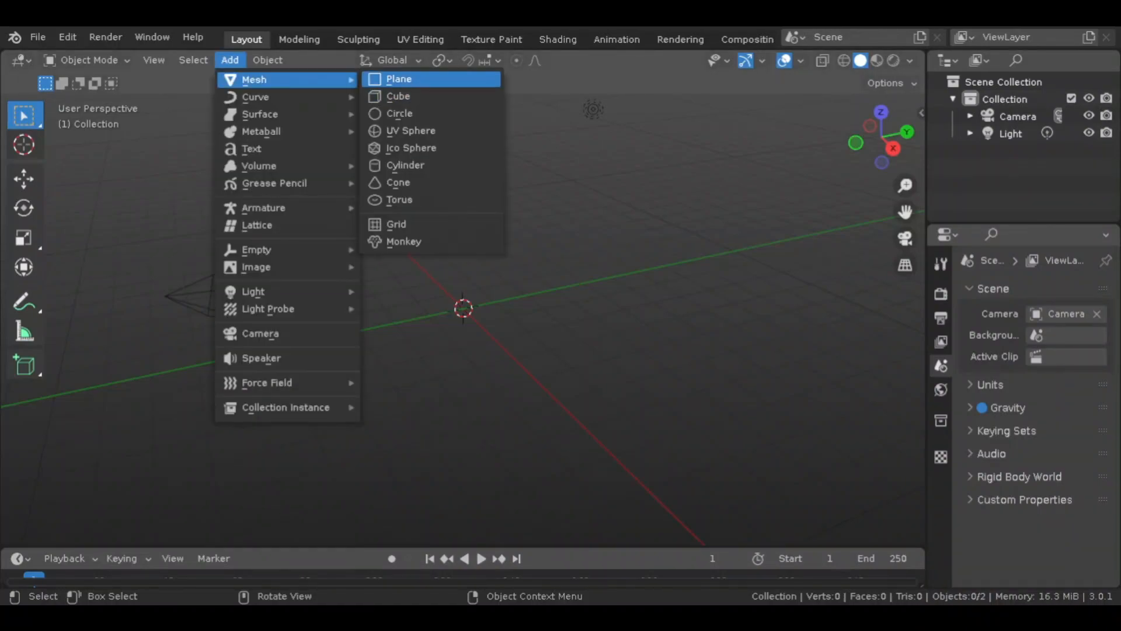
# - Add a plane and subdivide it in Edit Mode into a dense grid of 16,641 vertices
pyautogui.click(399, 79)
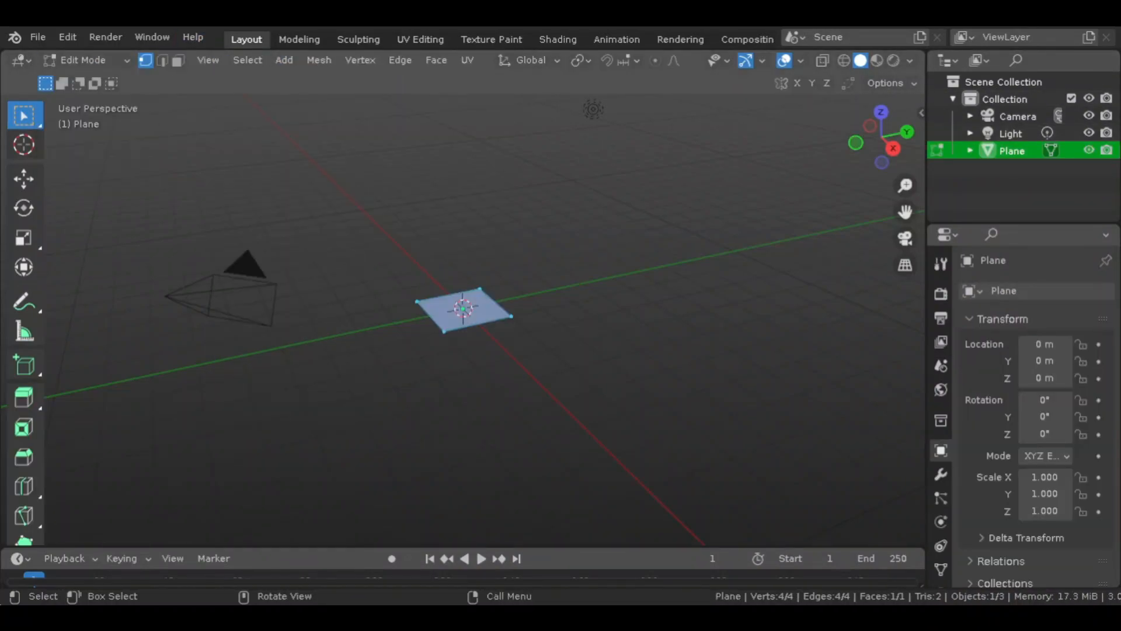
pyautogui.rightClick(461, 314)
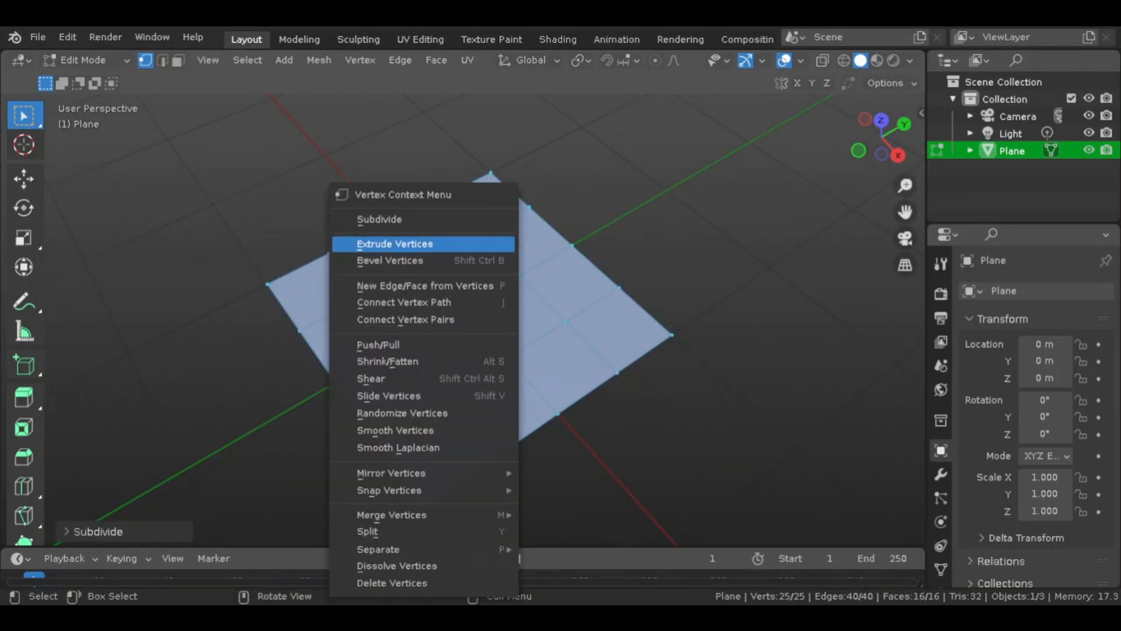
pyautogui.click(384, 219)
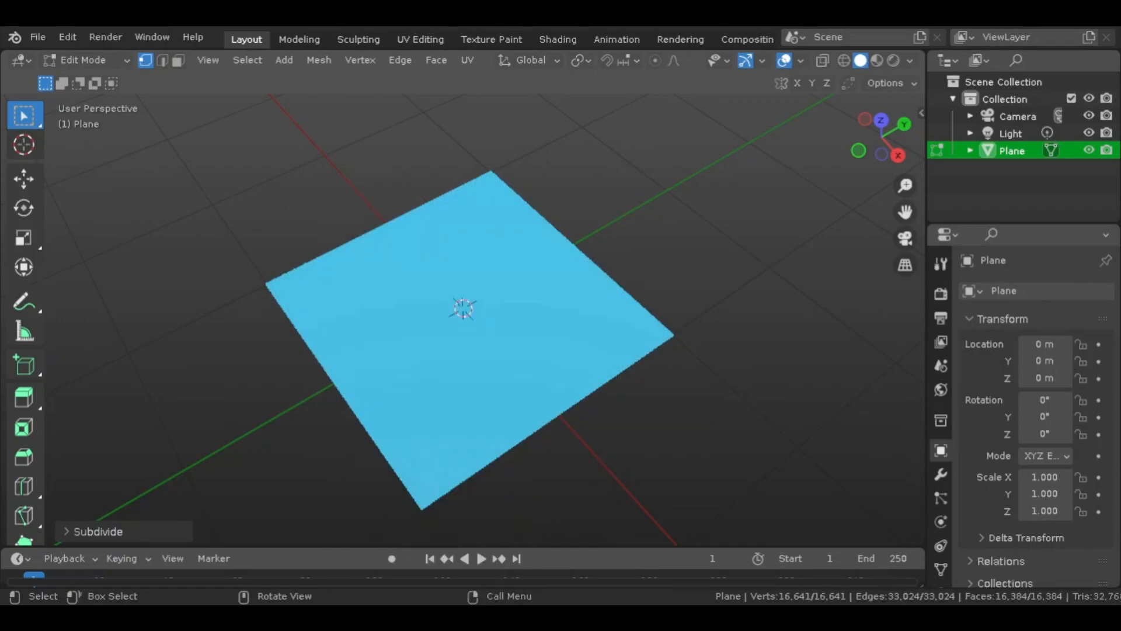
# - Move through the Sculpting and Texture Paint workspaces toward setting up noise displacement on the plane
pyautogui.click(358, 40)
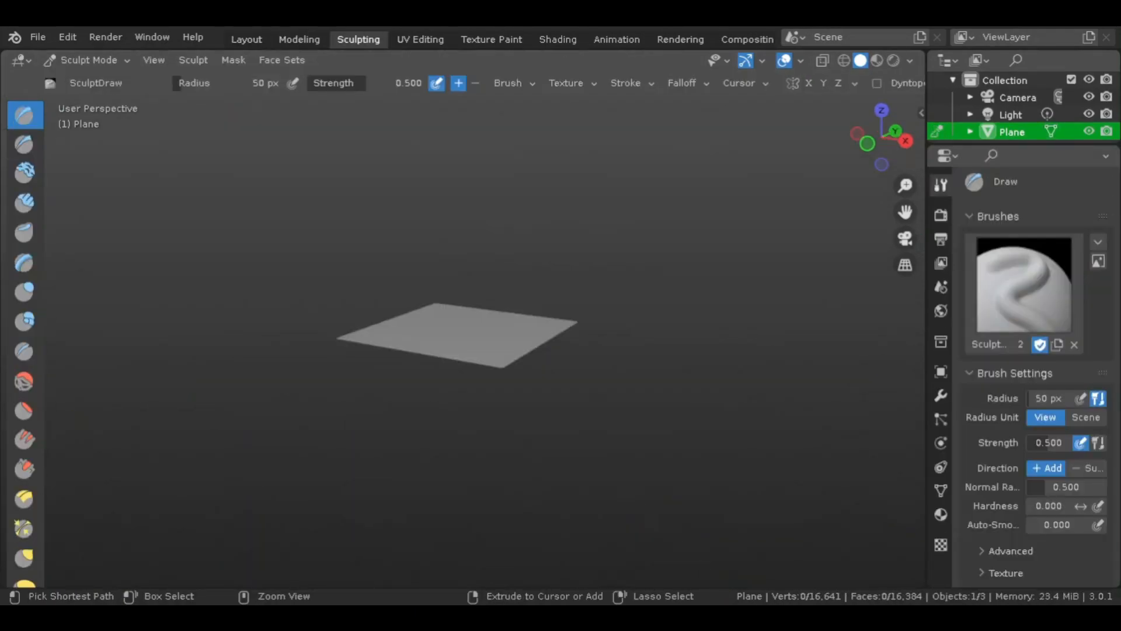
pyautogui.click(491, 40)
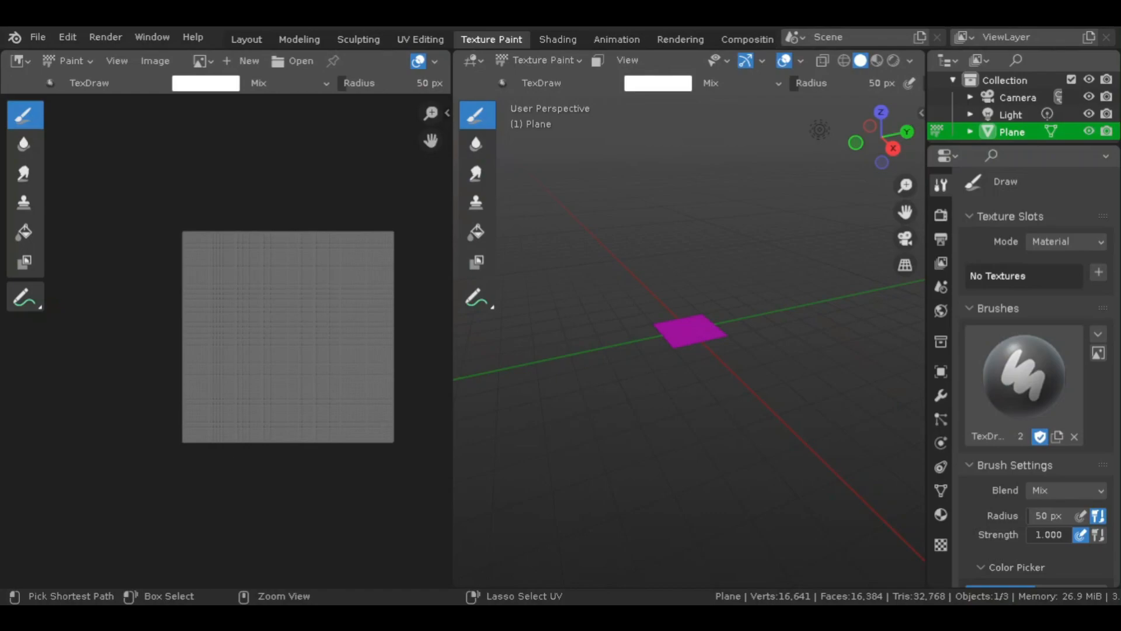
pyautogui.click(747, 39)
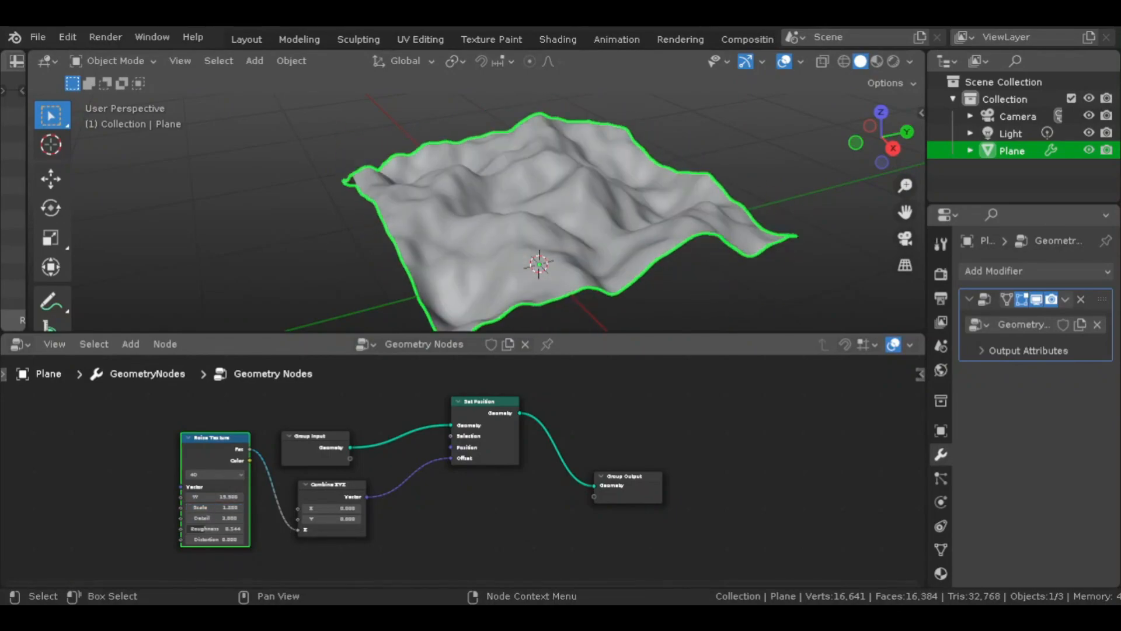
# - Export the terrain as terrain5.obj and bring it into the Godot 3D scene
pyautogui.click(245, 39)
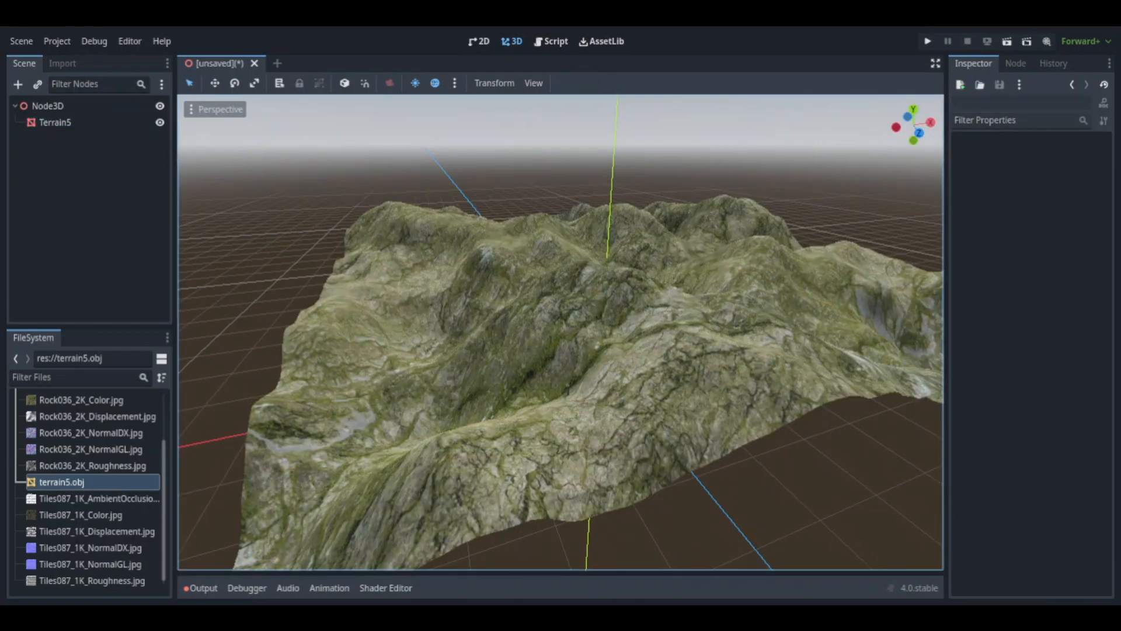
# - Preview the Rock036 colour texture and set the shading mode on Terrain5's StandardMaterial3D
pyautogui.click(54, 122)
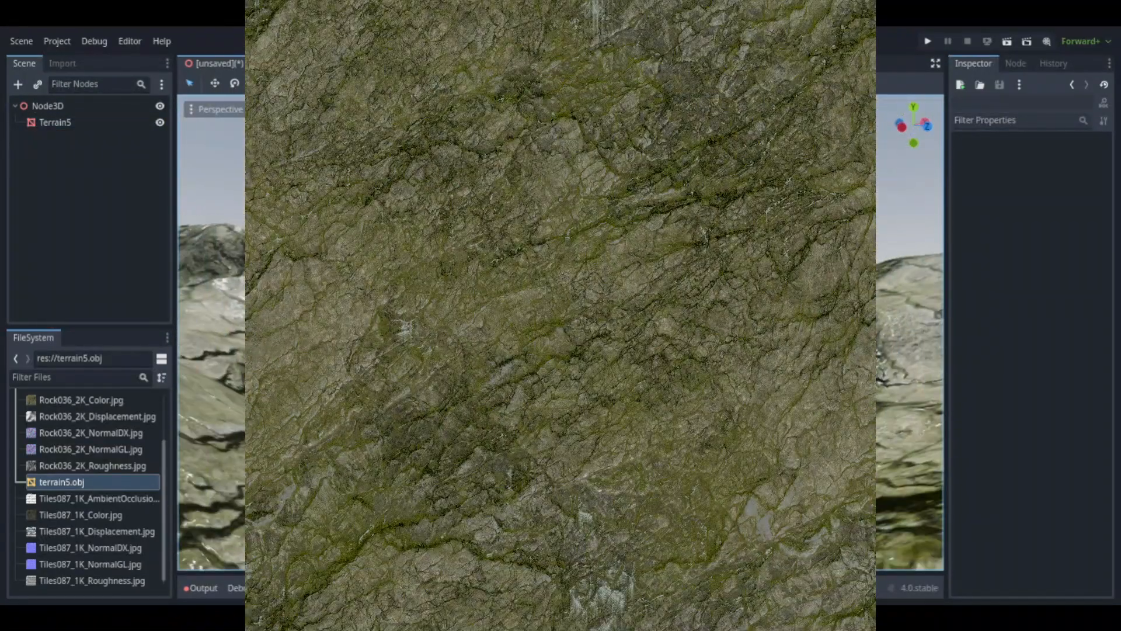
pyautogui.click(55, 123)
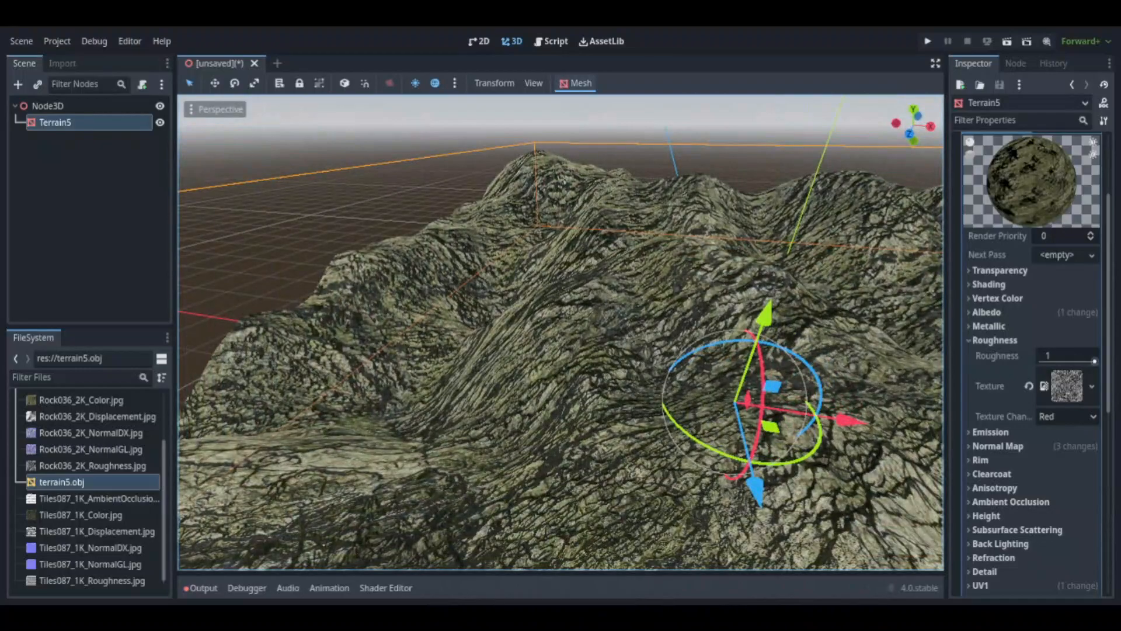
pyautogui.click(988, 284)
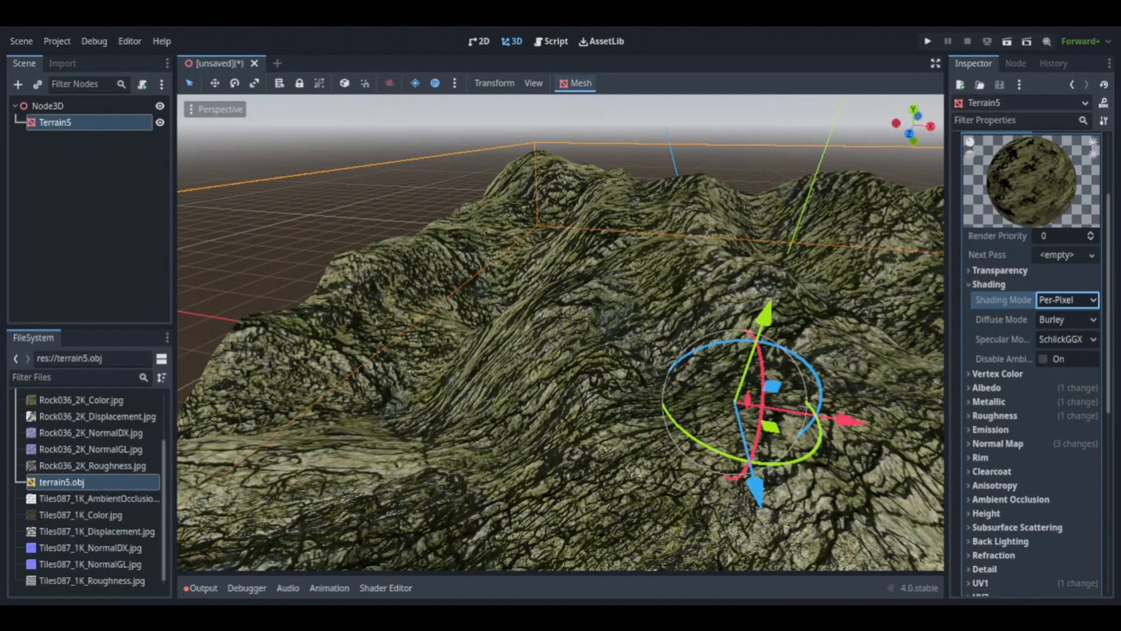
pyautogui.click(39, 106)
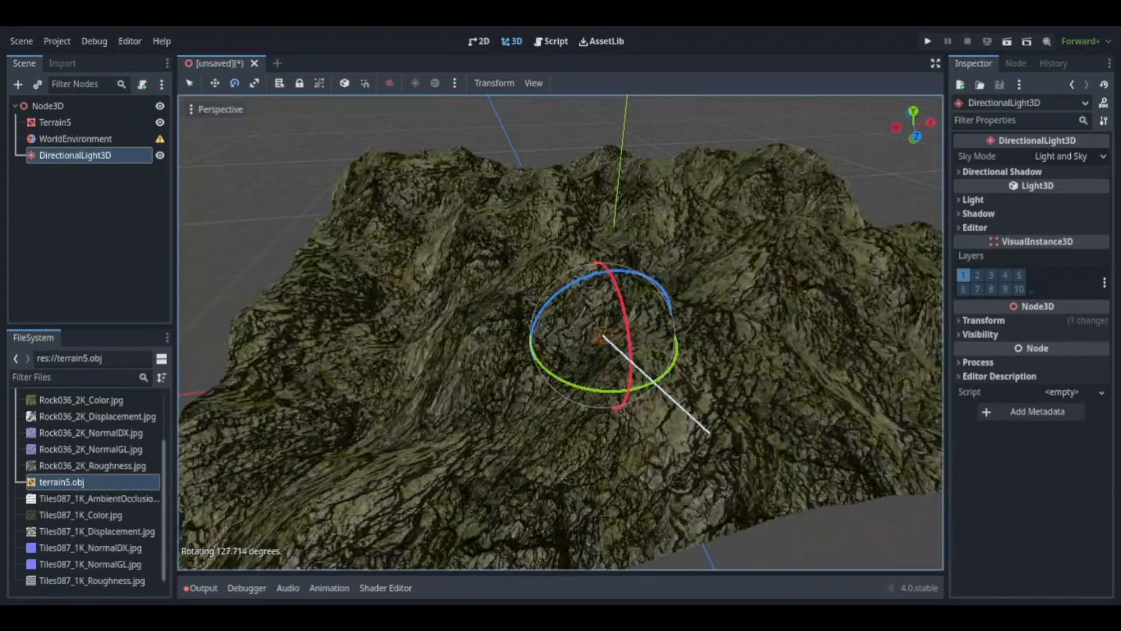
# - On WorldEnvironment set Filmic tone mapping at exposure 2.92 and toggle SSIL indirect lighting
pyautogui.click(75, 138)
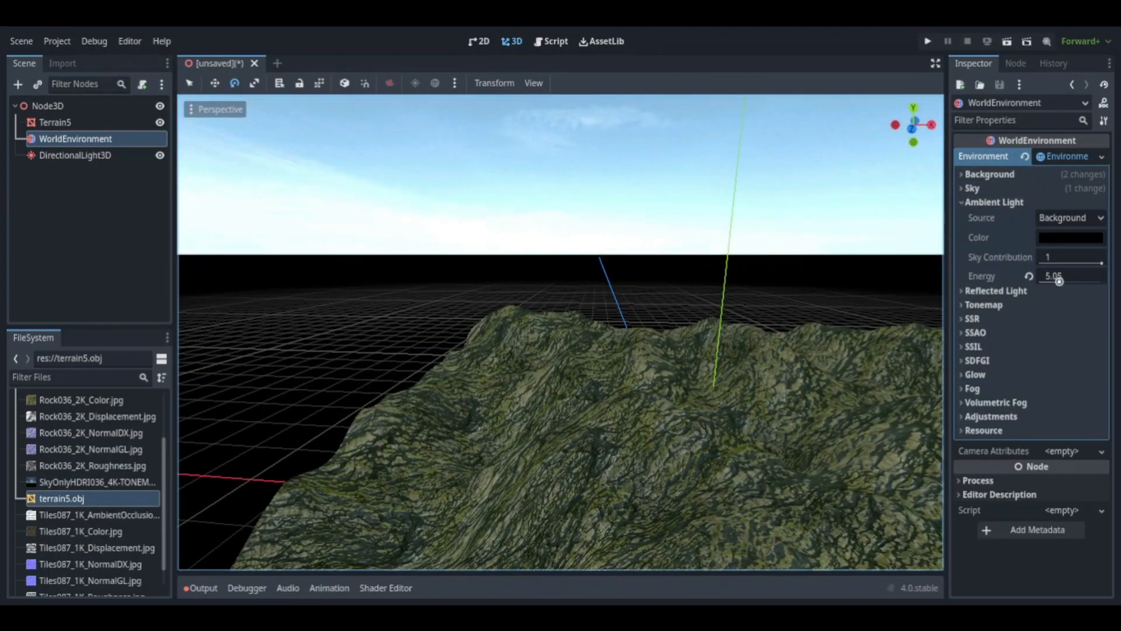
pyautogui.click(1070, 217)
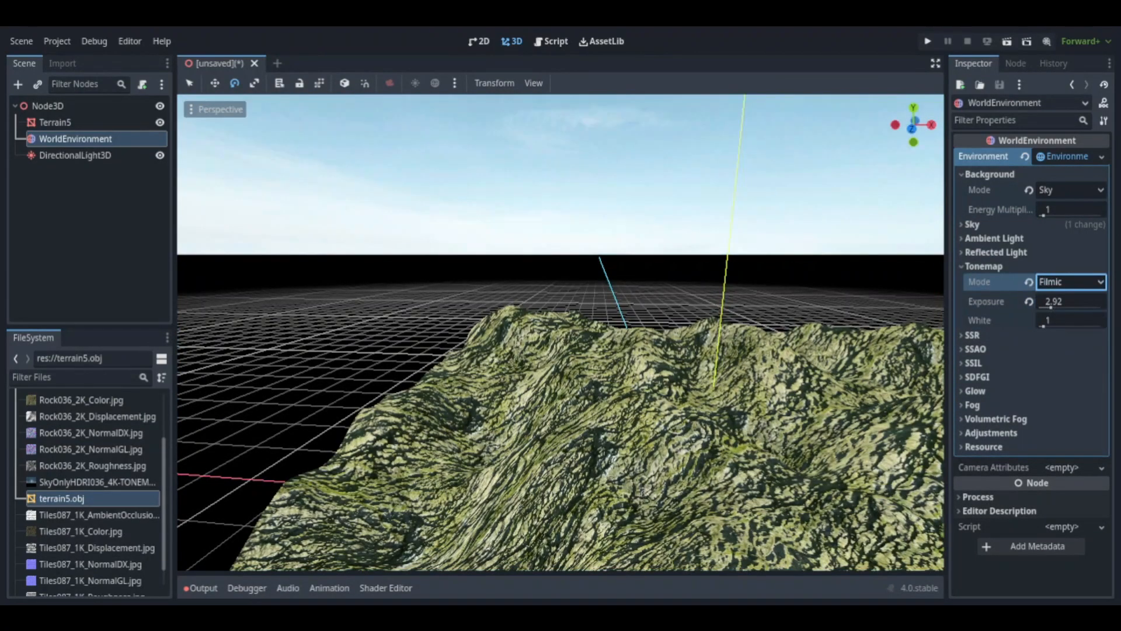
pyautogui.click(983, 266)
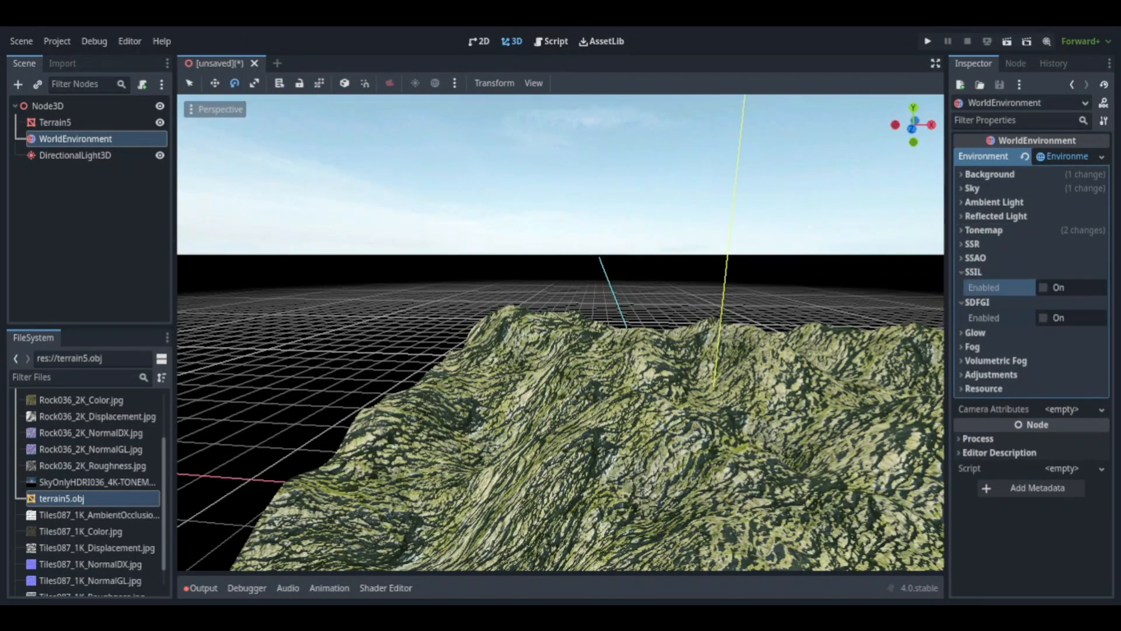
pyautogui.click(74, 156)
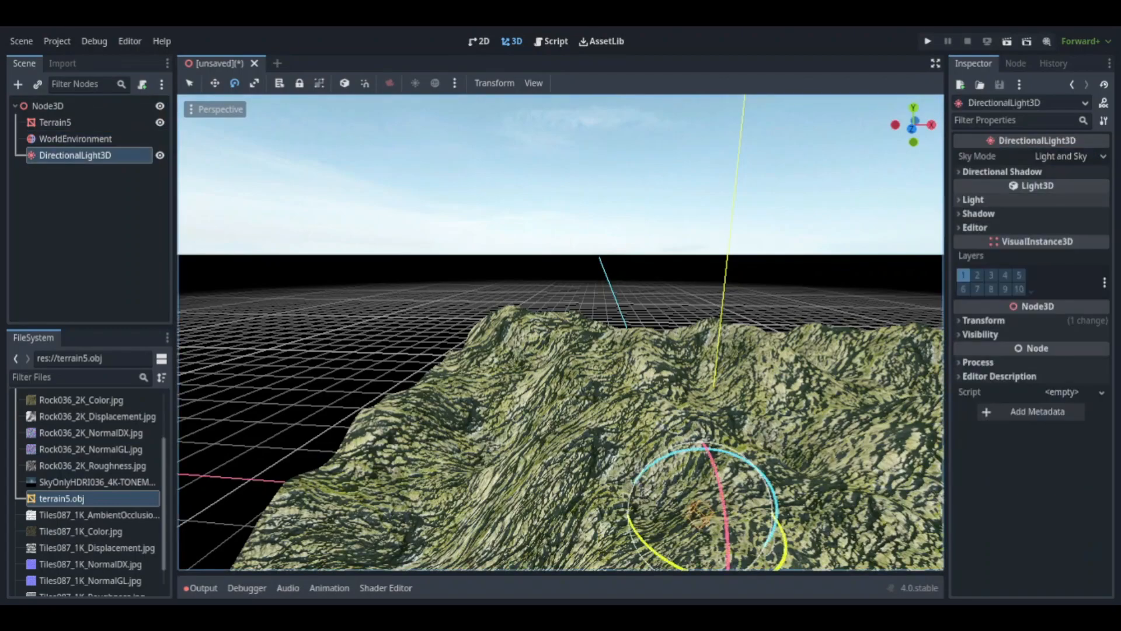
# - Select DirectionalLight3D and rotate it so the hills cast strong shadows across the terrain
pyautogui.click(967, 198)
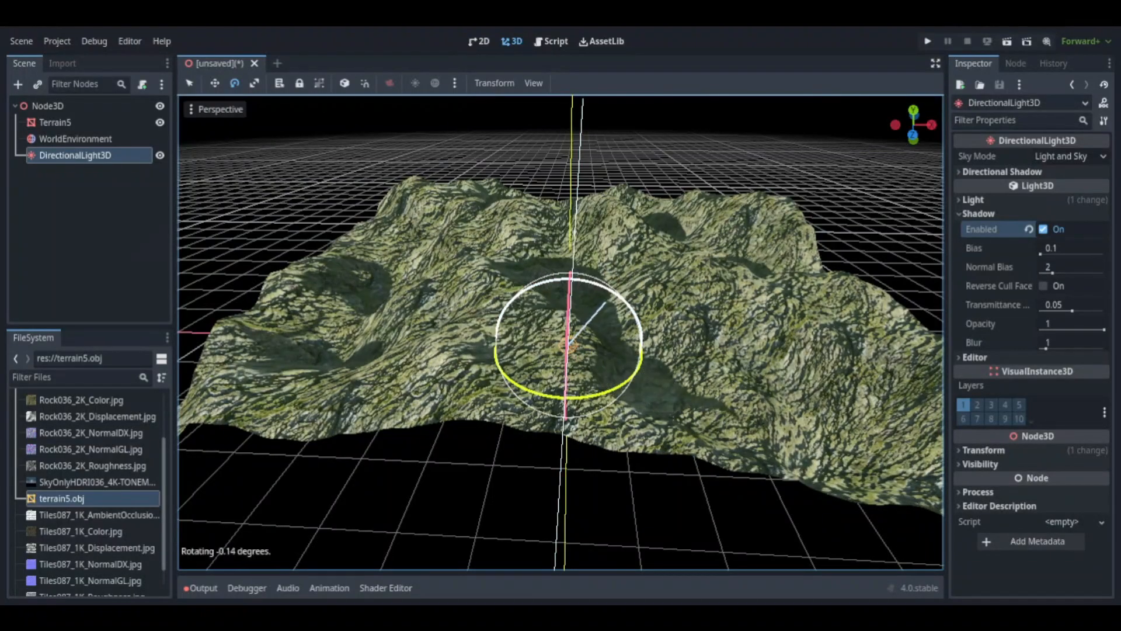
pyautogui.moveTo(1051, 248); pyautogui.dragTo(1105, 247)
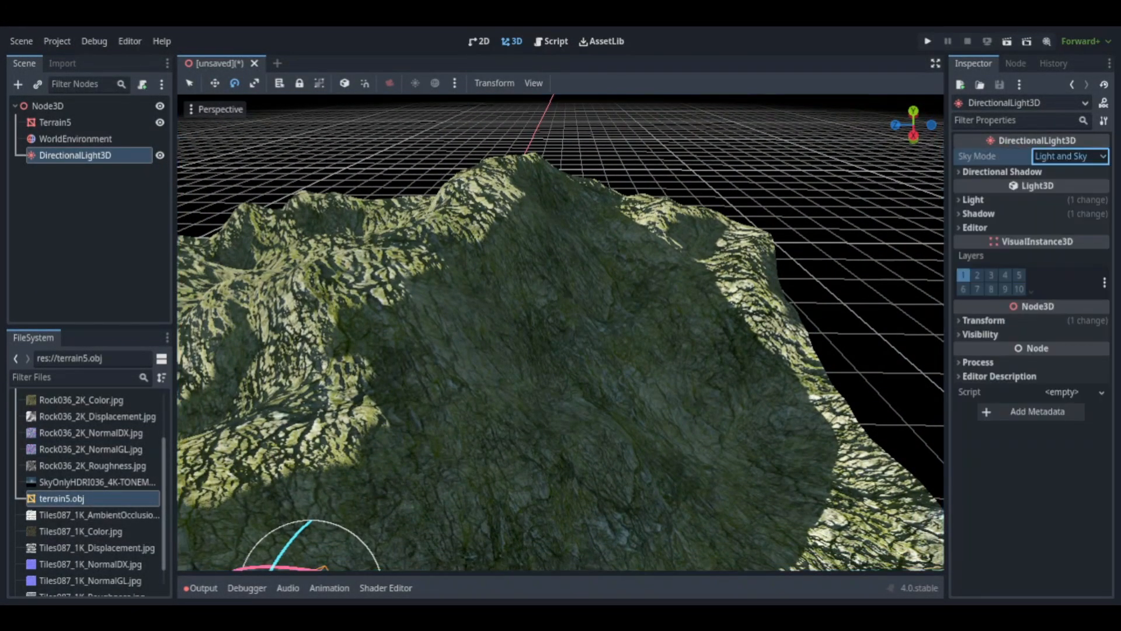
# - Save the scene as Terrain.tscn and select the Terrain5 mesh to review it
pyautogui.click(75, 137)
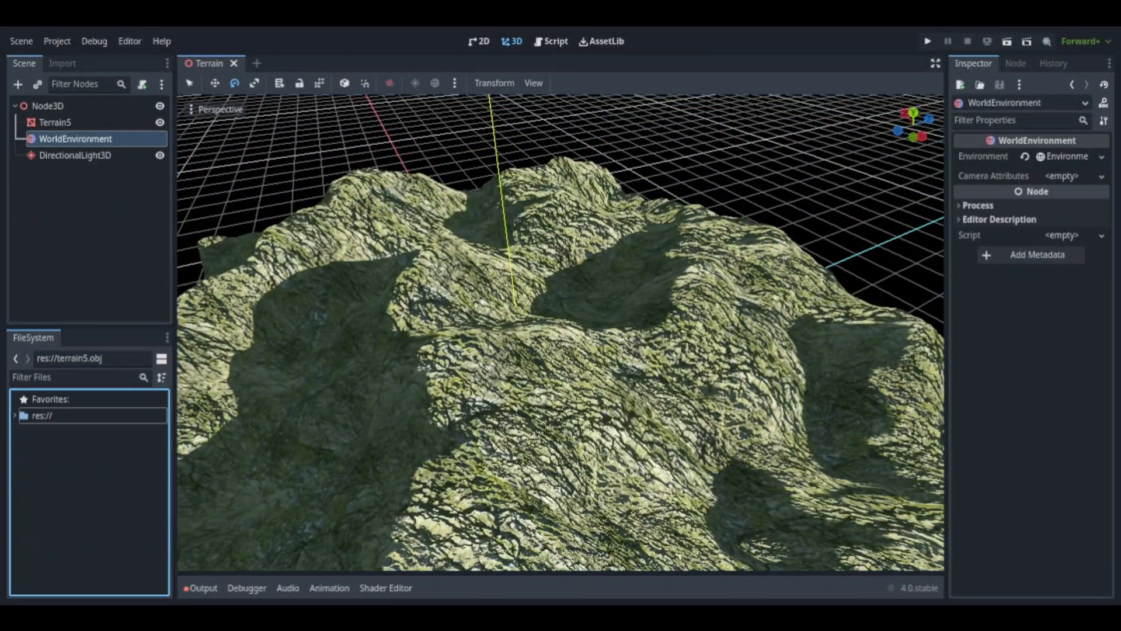
pyautogui.click(49, 123)
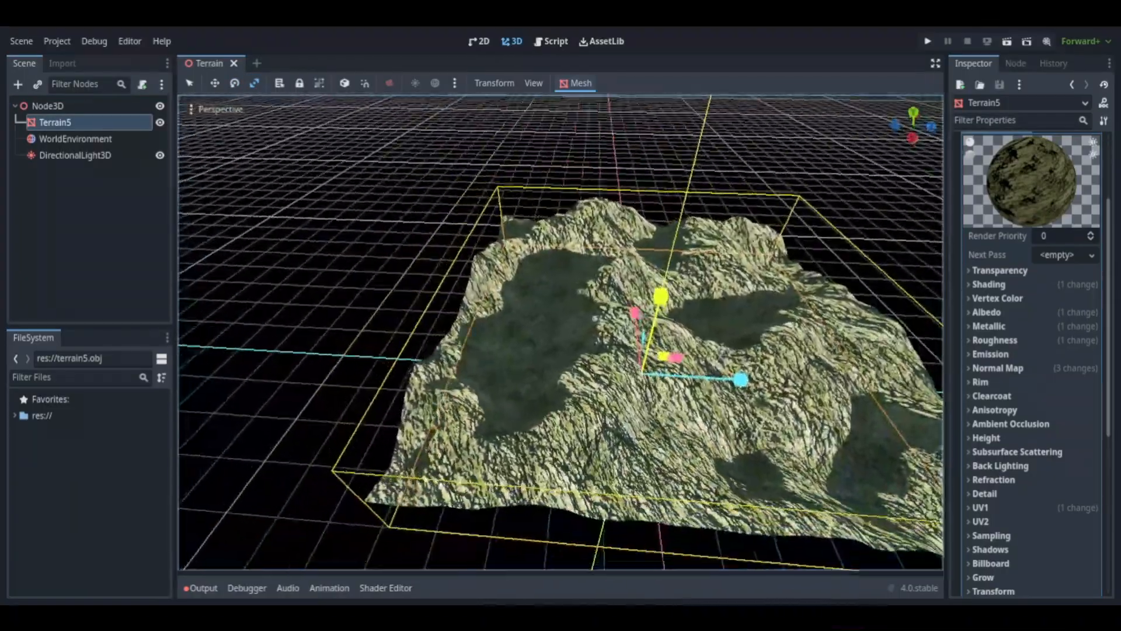